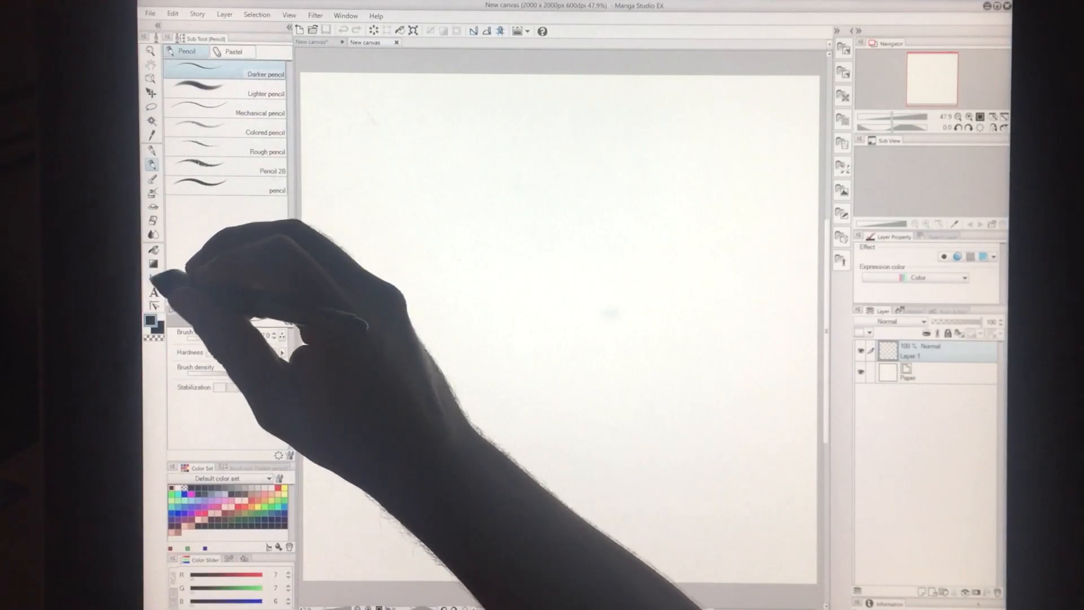
Place a vertical 2-line symmetrical ruler with line symmetry down the canvas centre
click(151, 278)
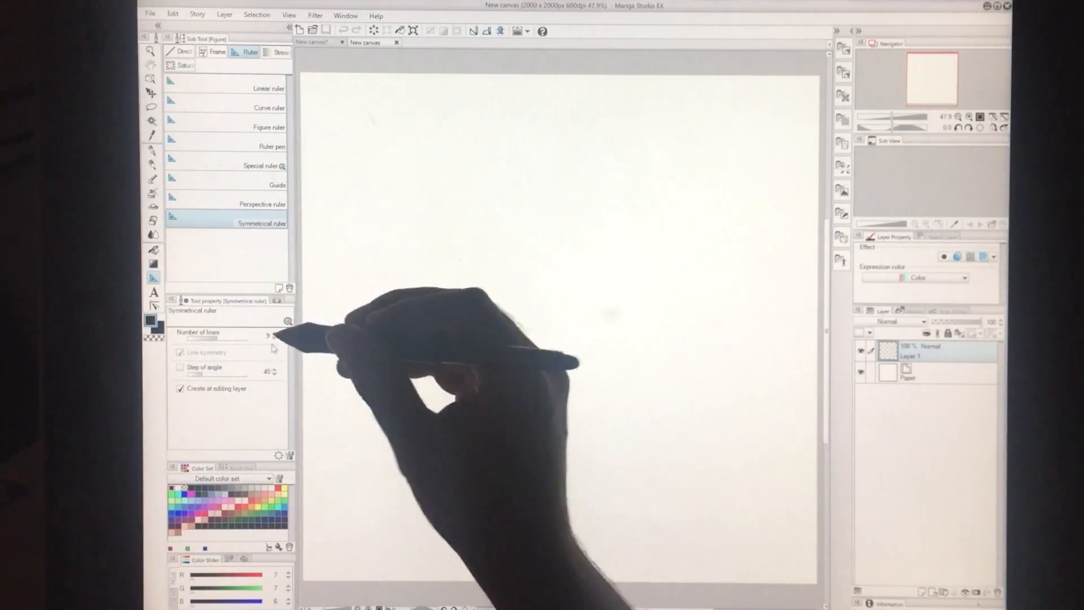
click(275, 339)
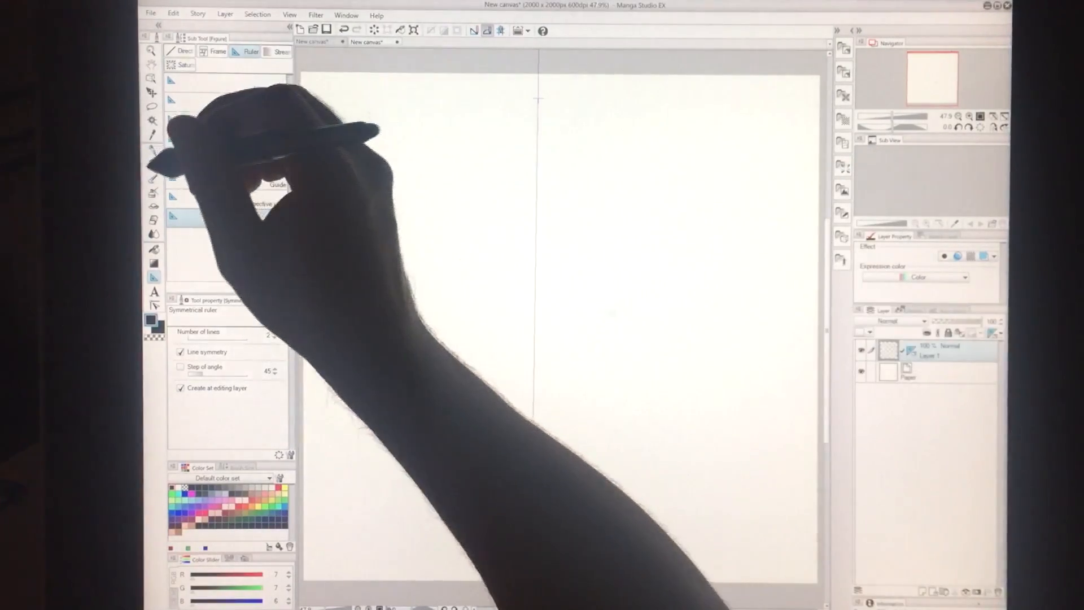
Sketch the mirrored head outline with the Darker pencil along the symmetry ruler
click(152, 165)
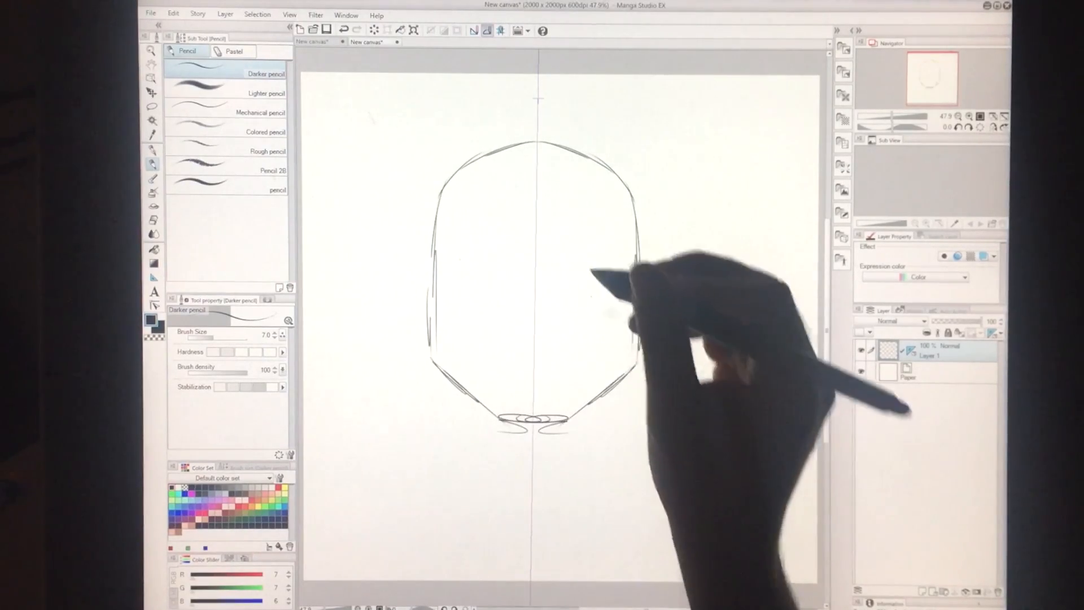
drag(470, 259, 595, 266)
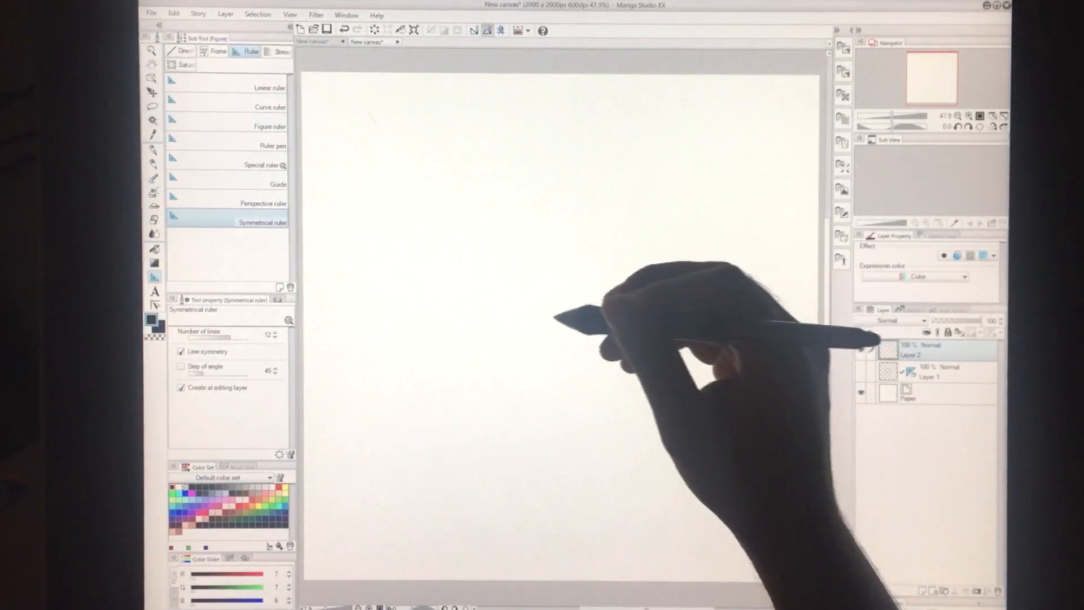
Place the 12-line radial ruler at canvas centre and draw spiky outer and small inner rings
drag(552, 81, 552, 322)
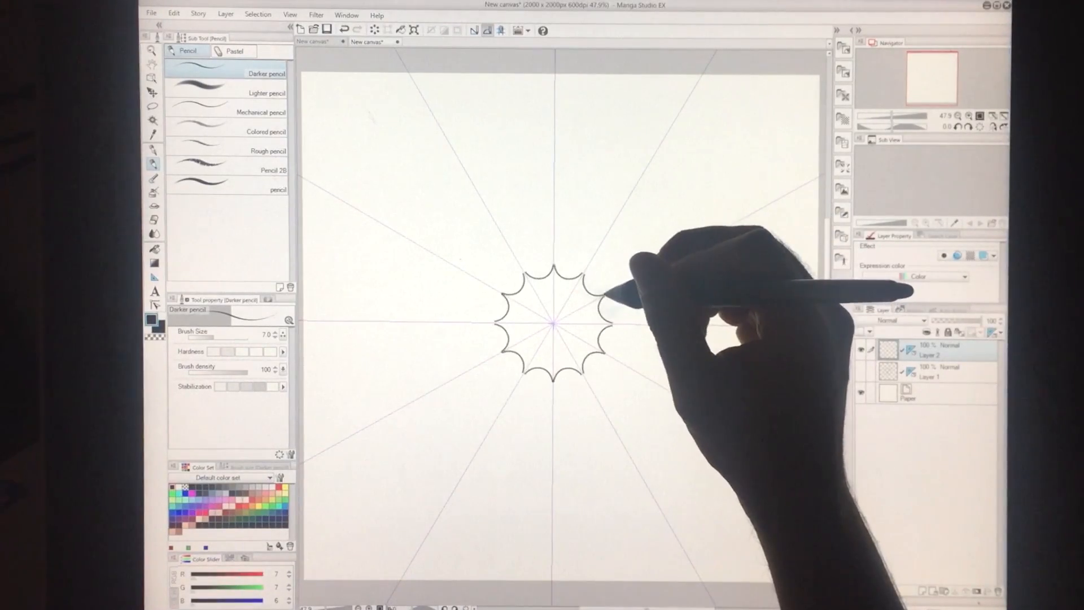
drag(595, 290, 553, 332)
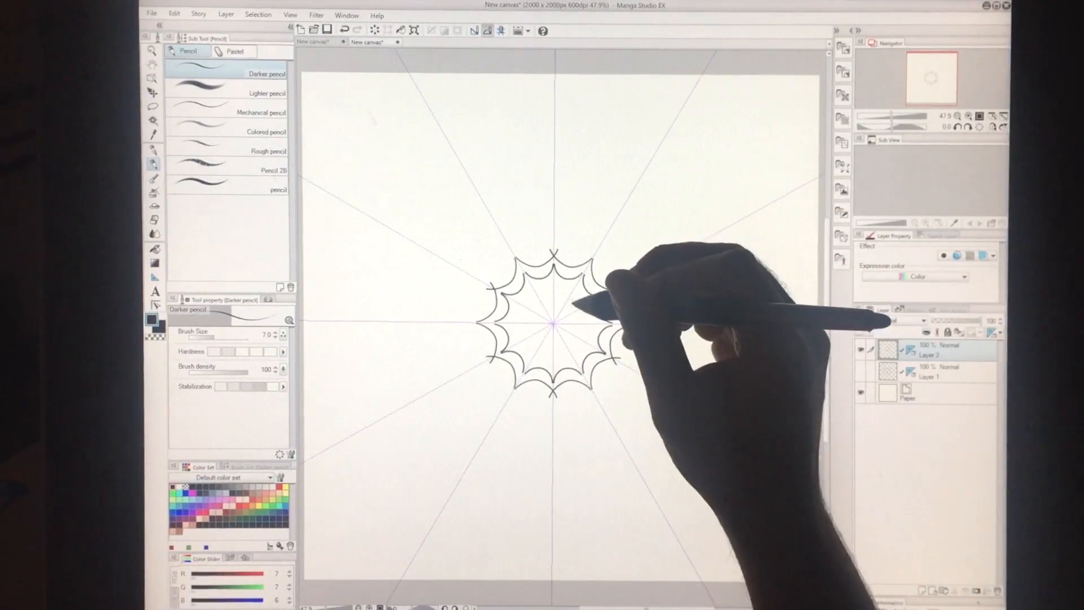
drag(553, 322, 547, 329)
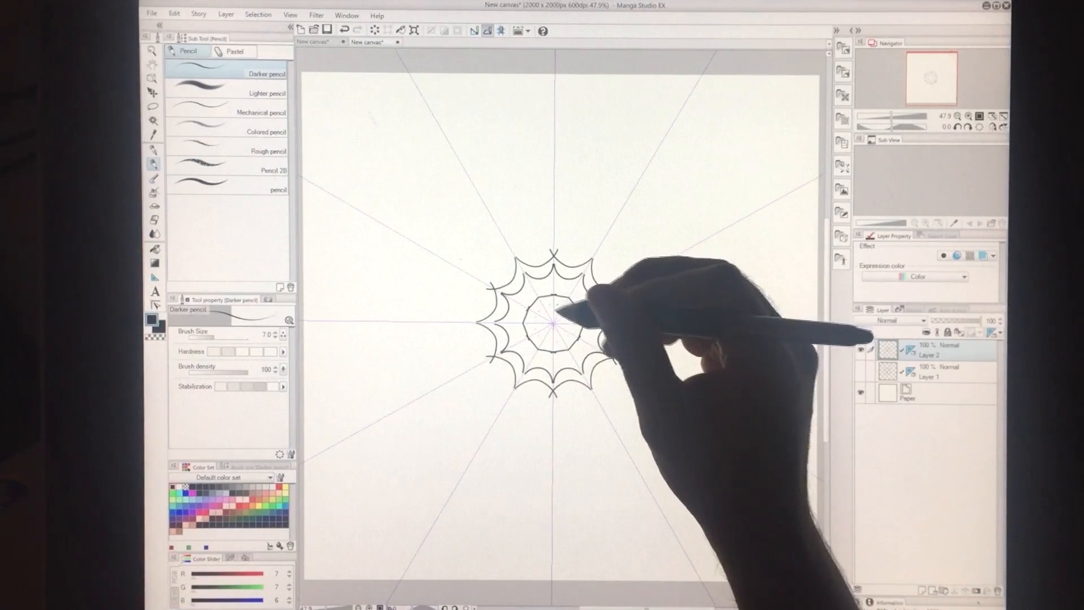